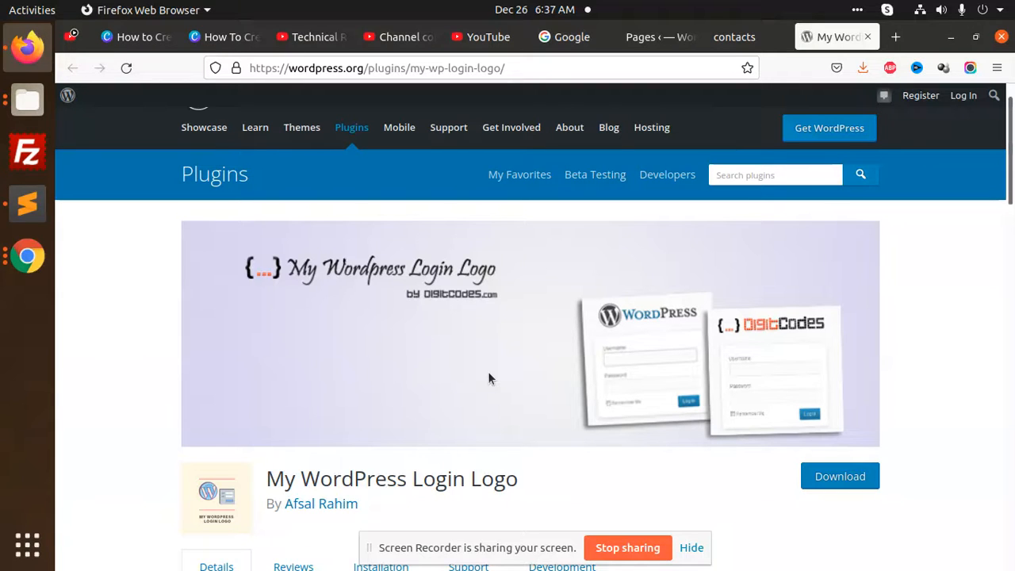
mouse_move(464, 308)
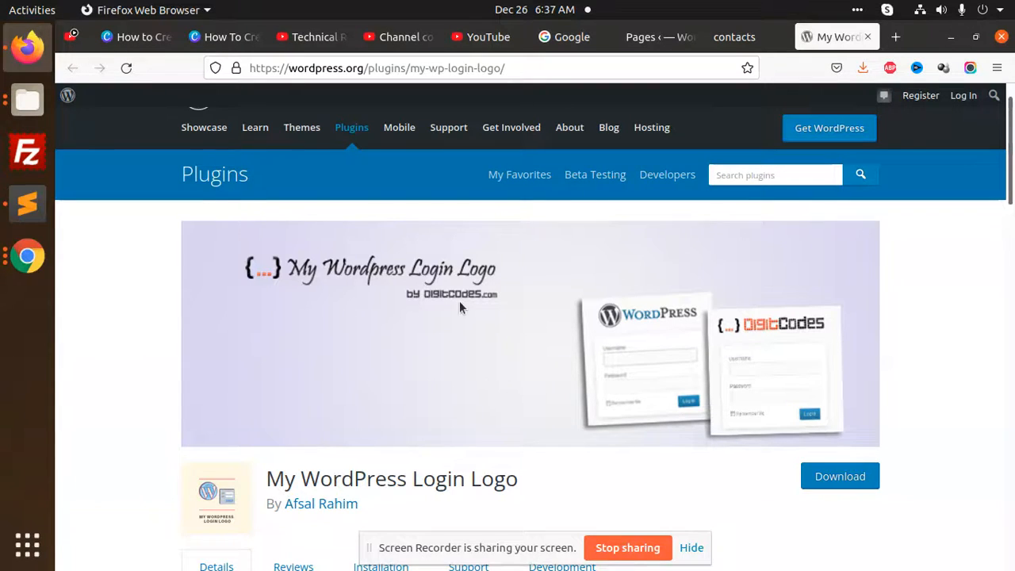
Select the 'My WordPress Login Logo' plugin title and switch to the local site's Add Plugins page.
scroll(down, 3)
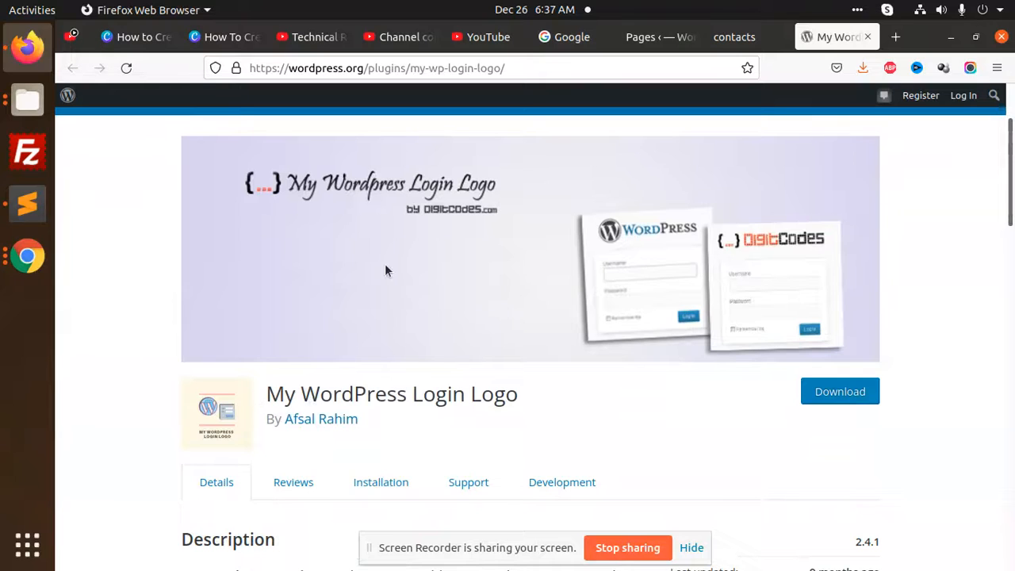
mouse_move(415, 219)
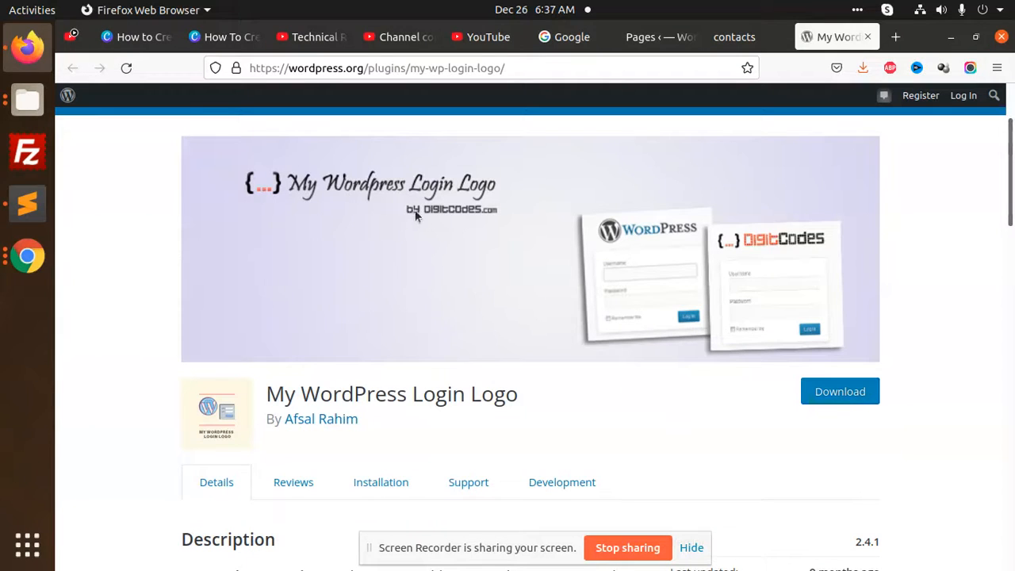
mouse_move(507, 393)
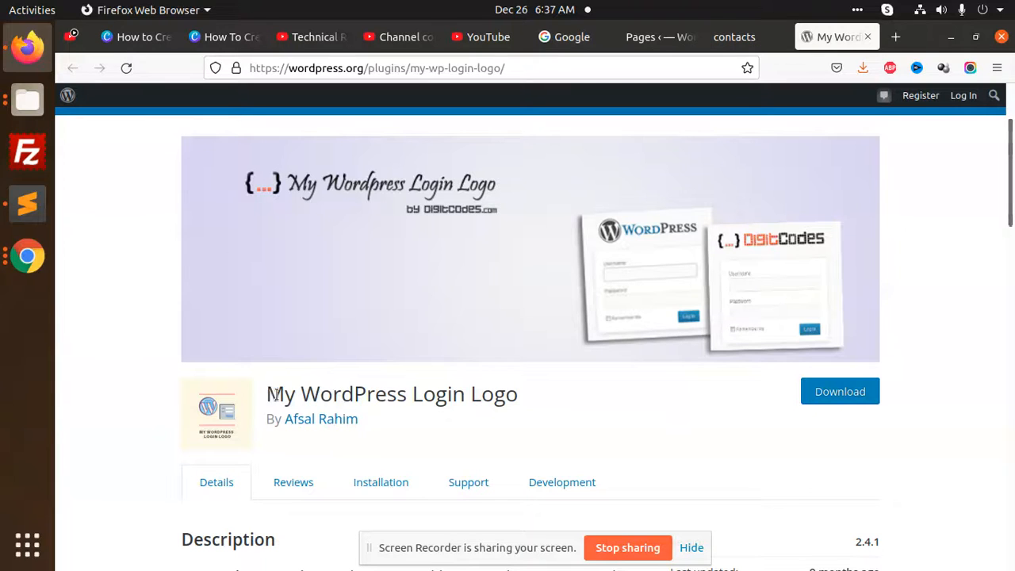
triple_click(392, 394)
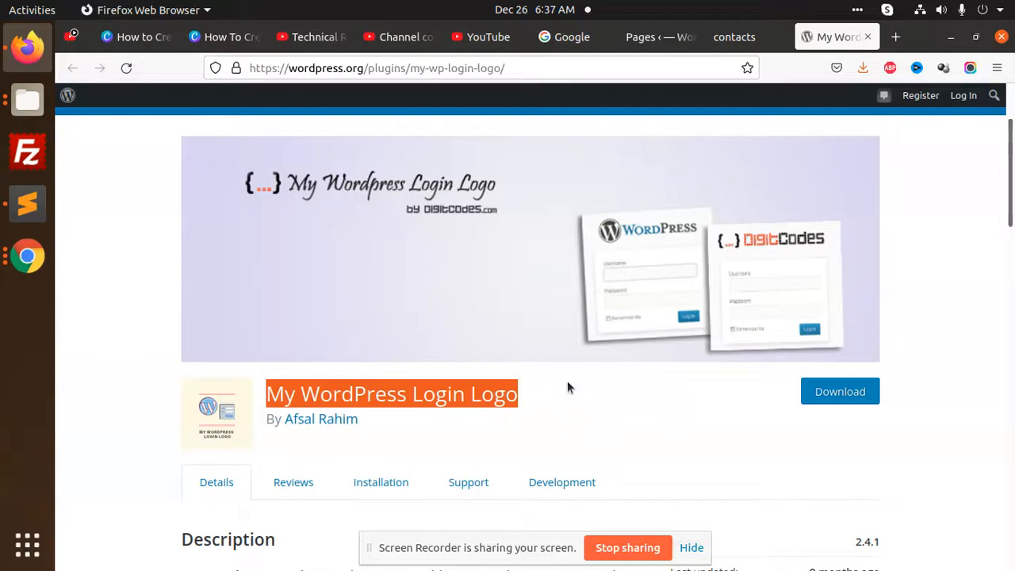
click(661, 37)
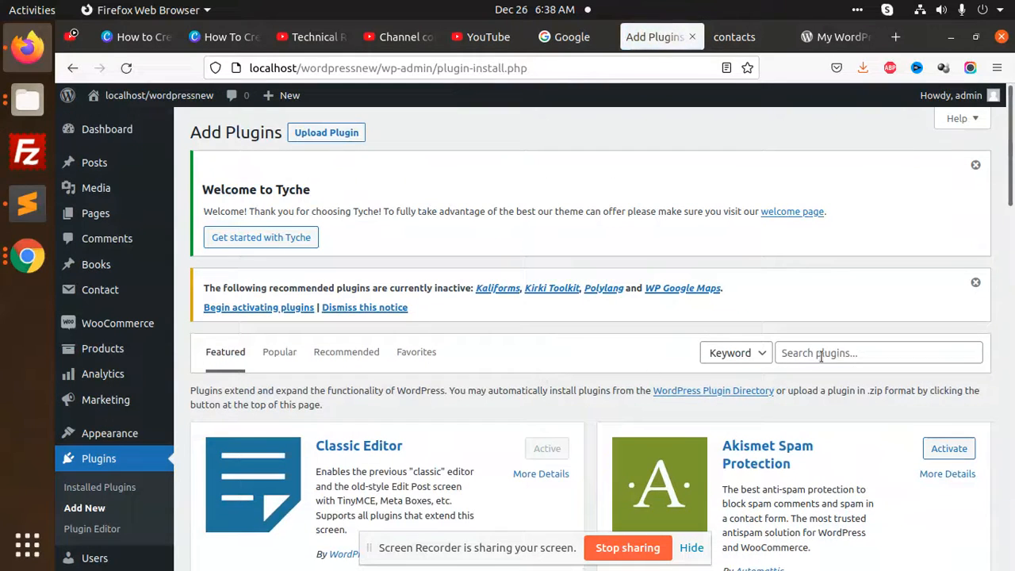
Search 'My WordPress Login Logo', then install and activate the plugin.
text(My WordPress Login Logo)
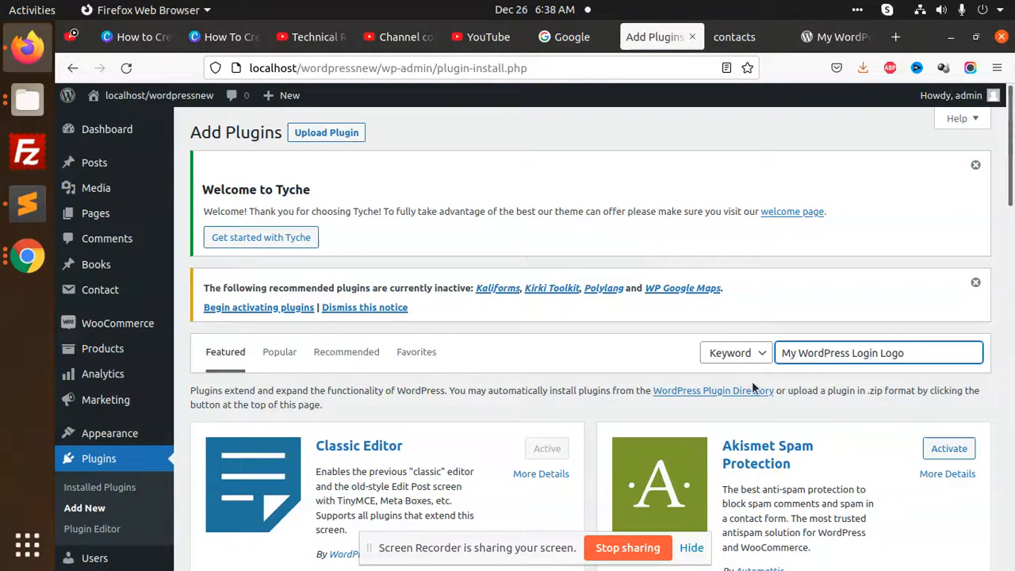
key(Return)
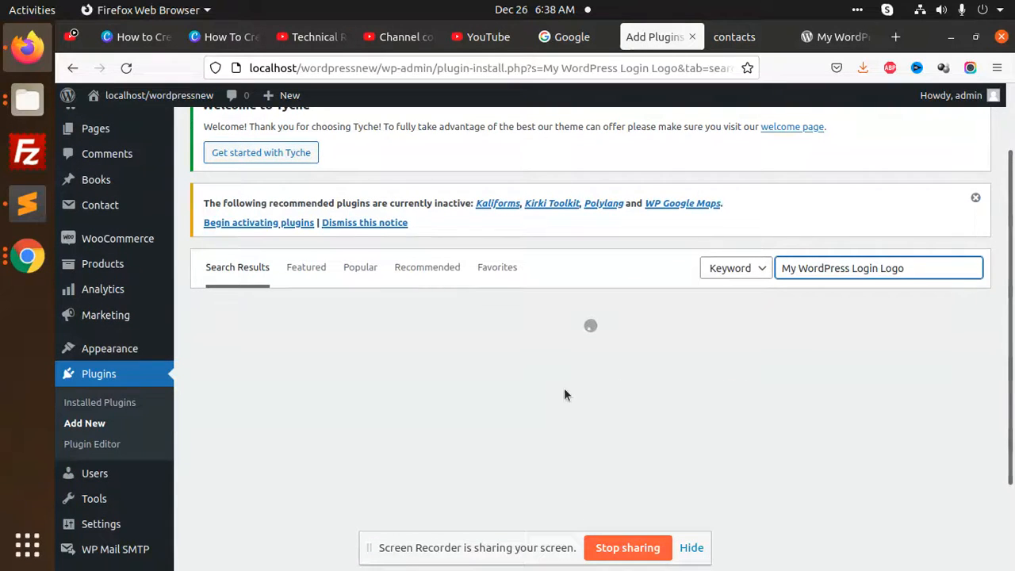
click(529, 353)
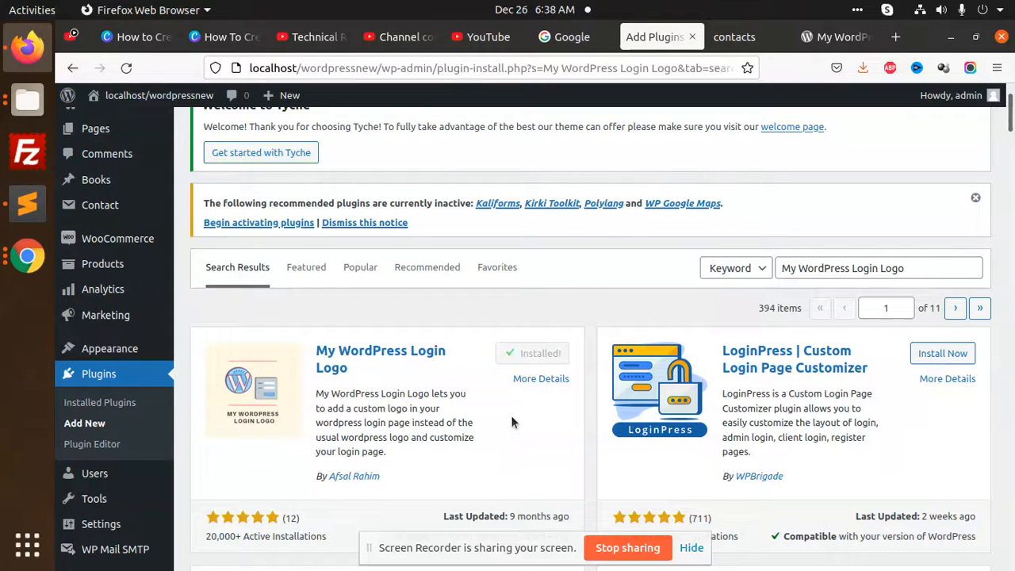
click(541, 352)
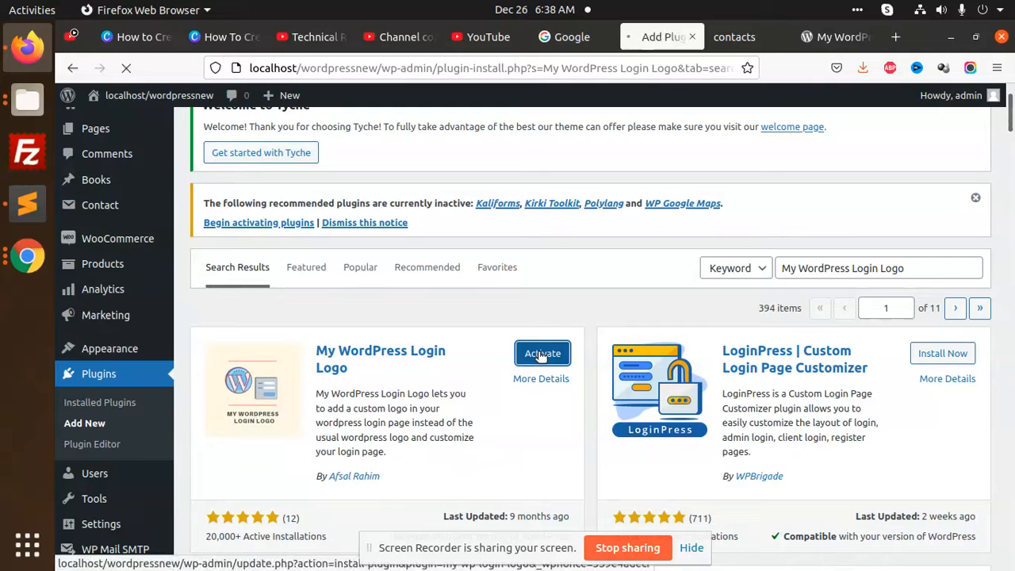
click(542, 352)
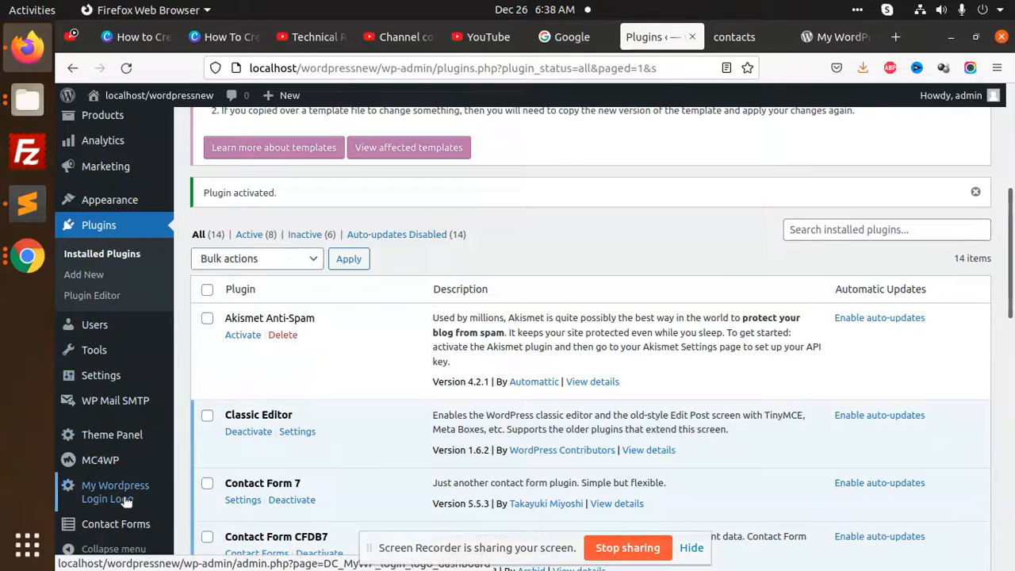
Go to the My WordPress Login Logo settings and start the Upload Image dialog.
click(115, 492)
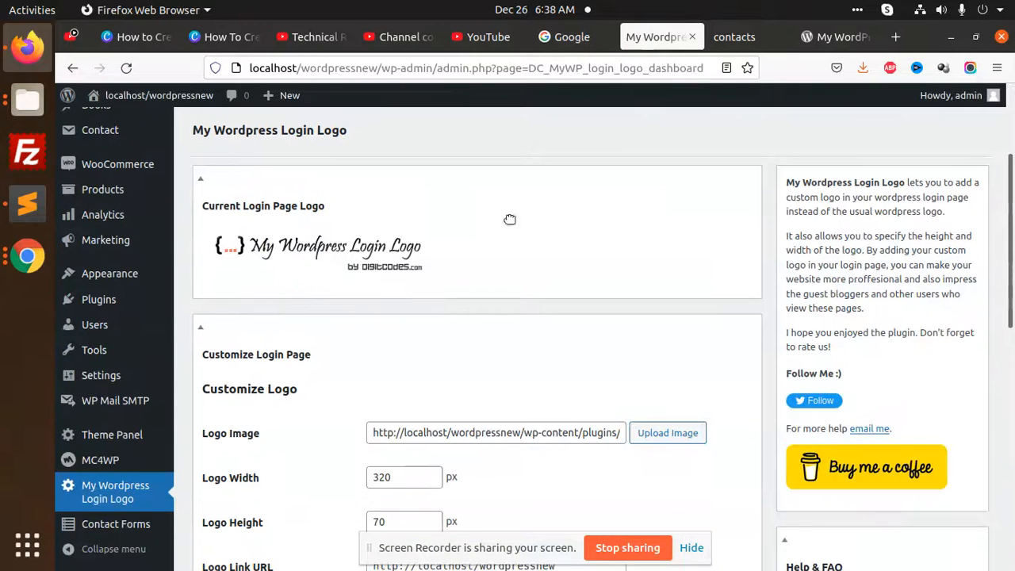
scroll(down, 3)
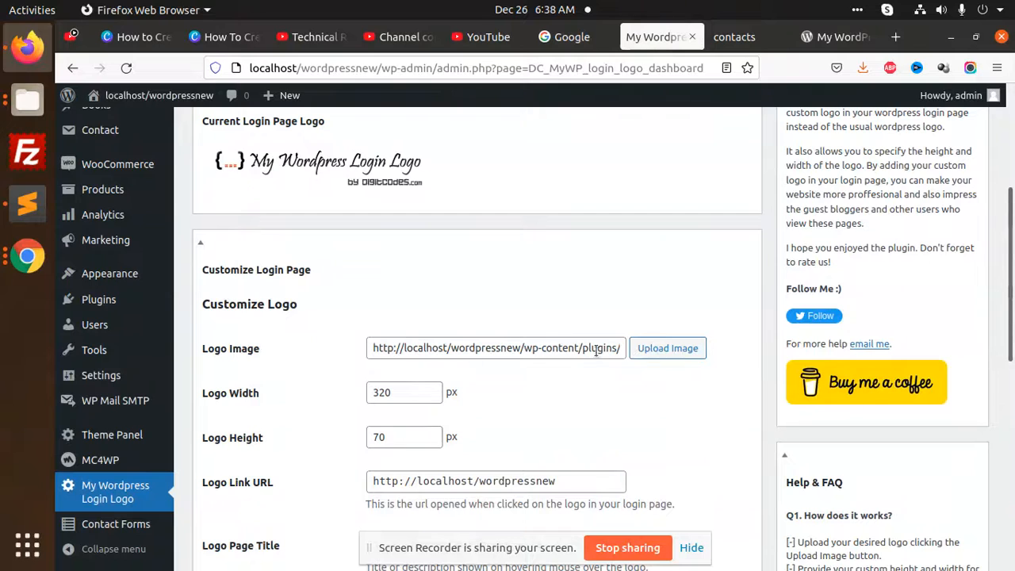
scroll(down, 3)
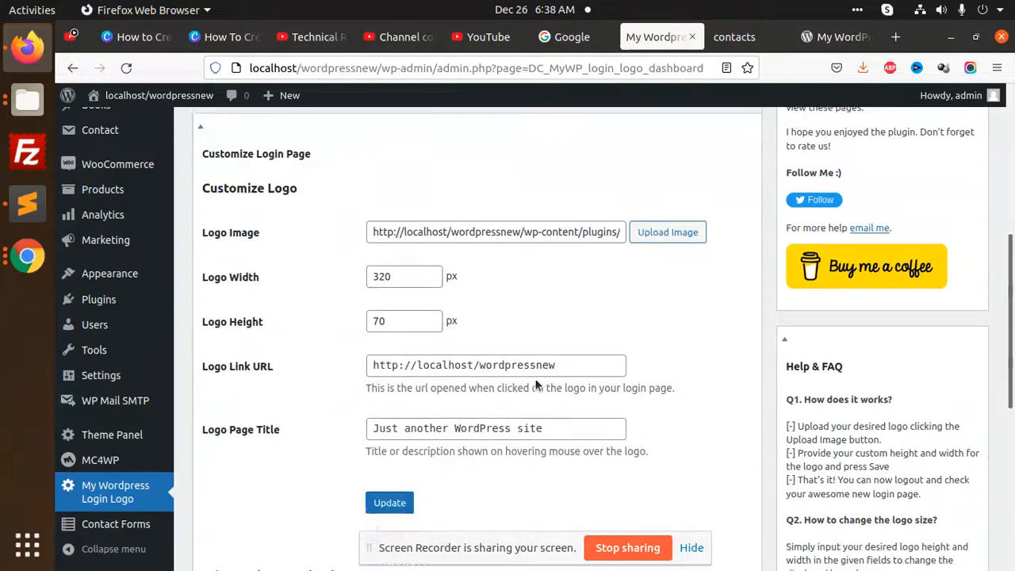
scroll(down, 3)
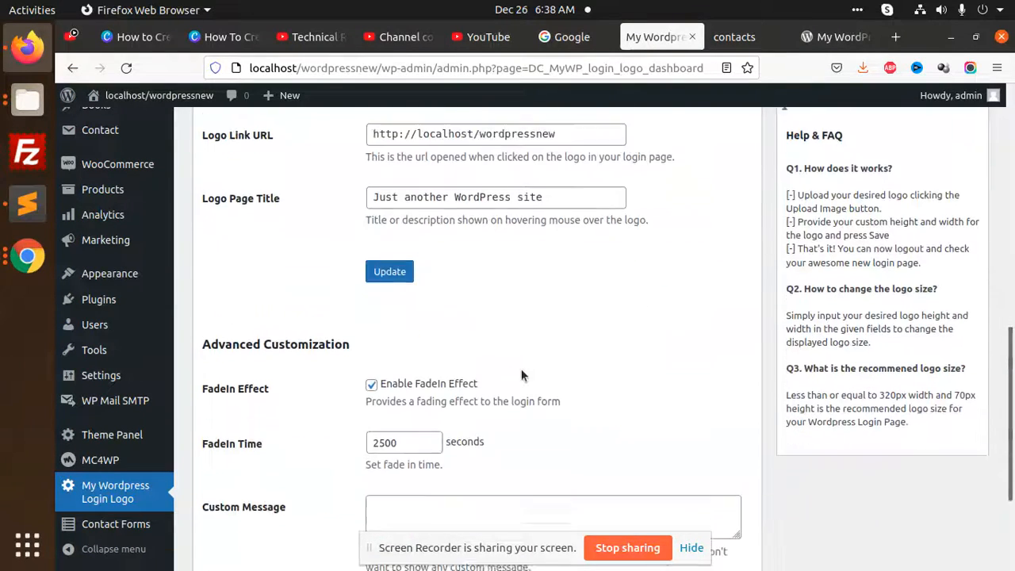
scroll(up, 3)
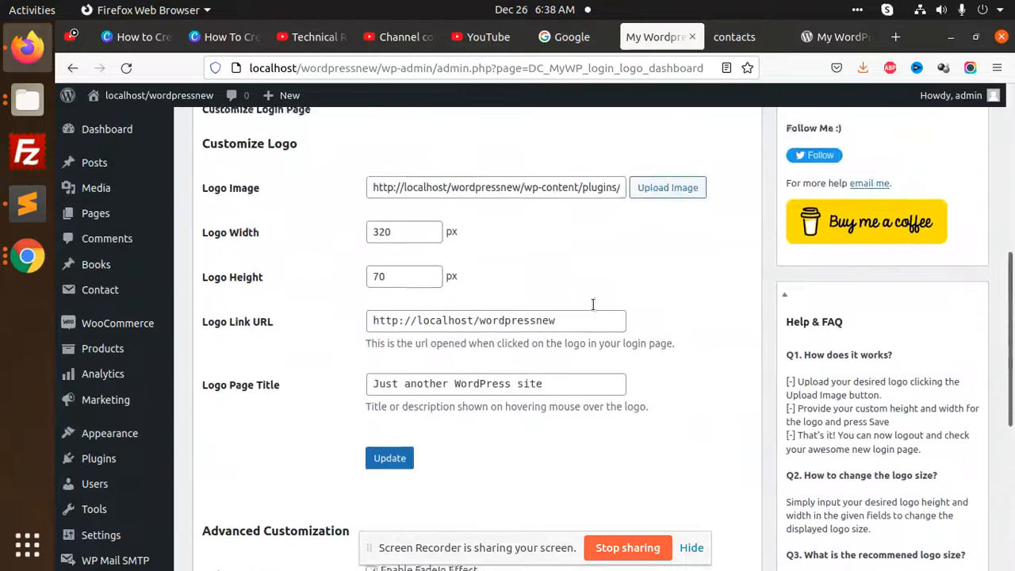
click(666, 187)
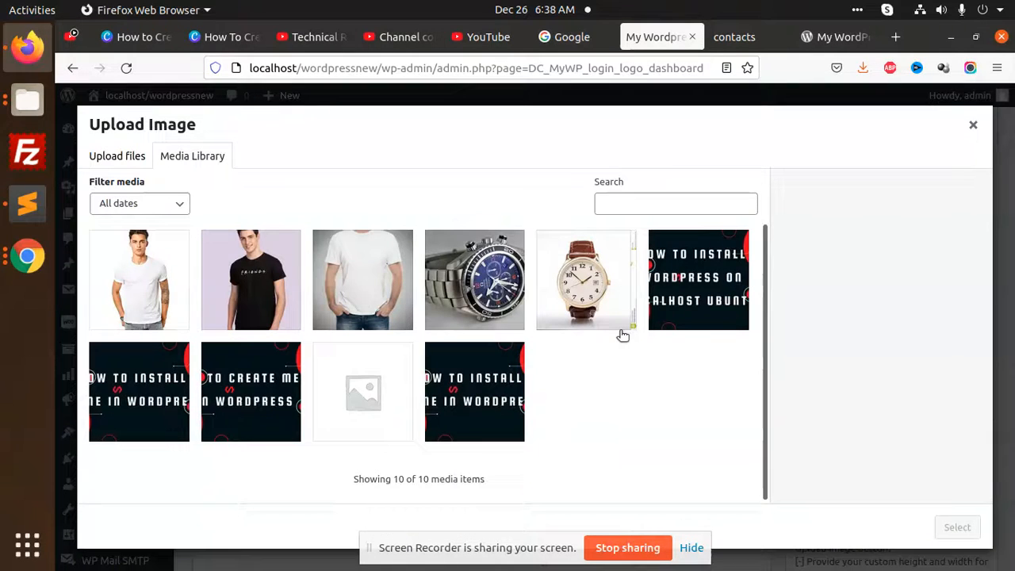
Switch to the browser tab with the Google search for 'logo image'.
click(894, 37)
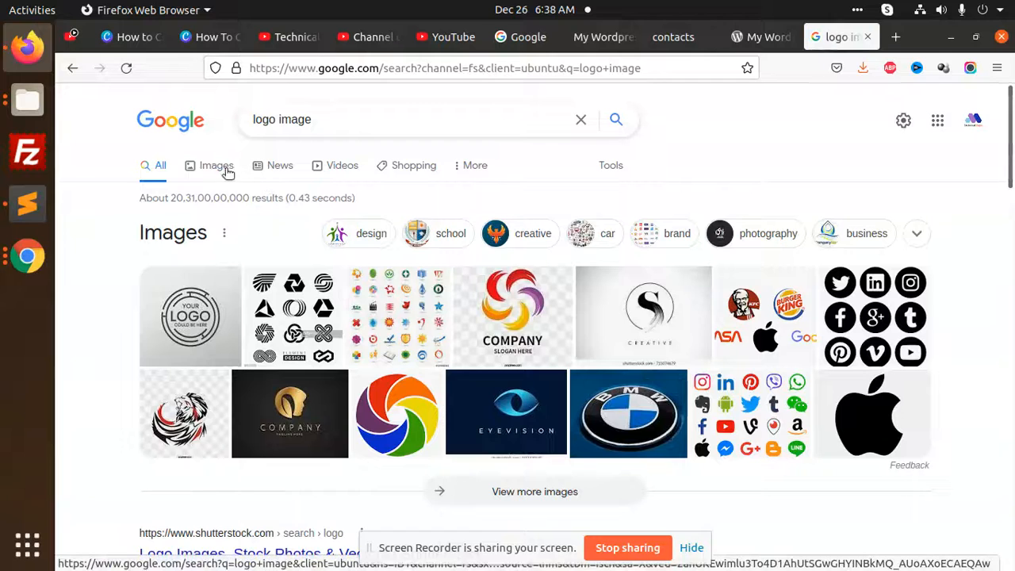
Browse Google image results, previewing the LOREM IPSUM globe and COMPANY shield logos.
click(216, 165)
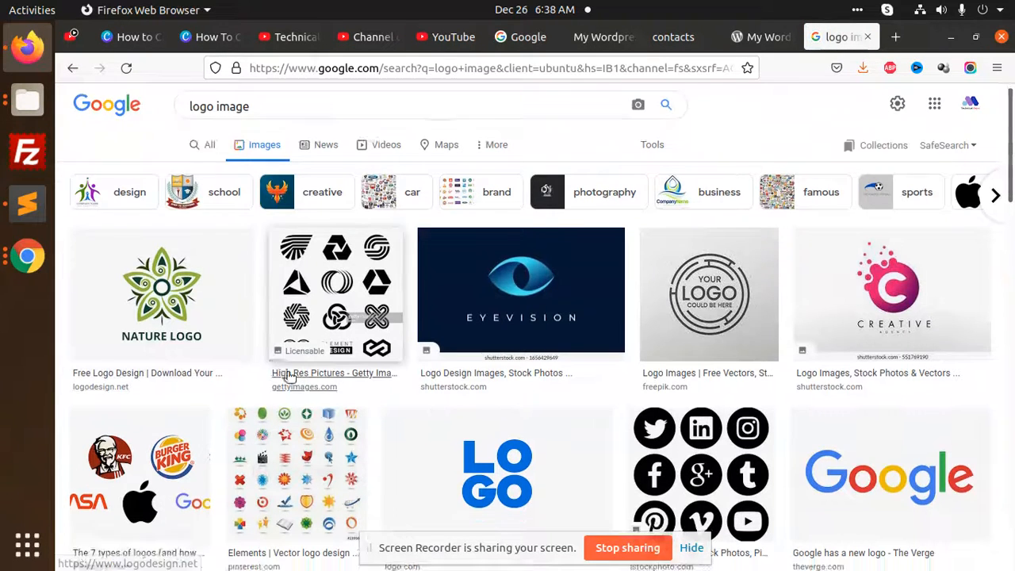
scroll(down, 3)
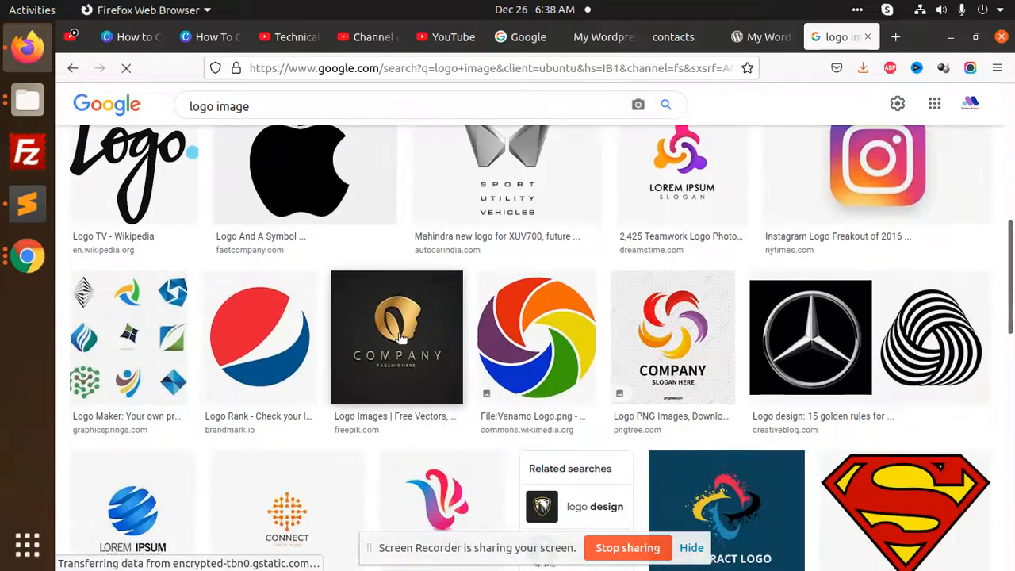
scroll(down, 3)
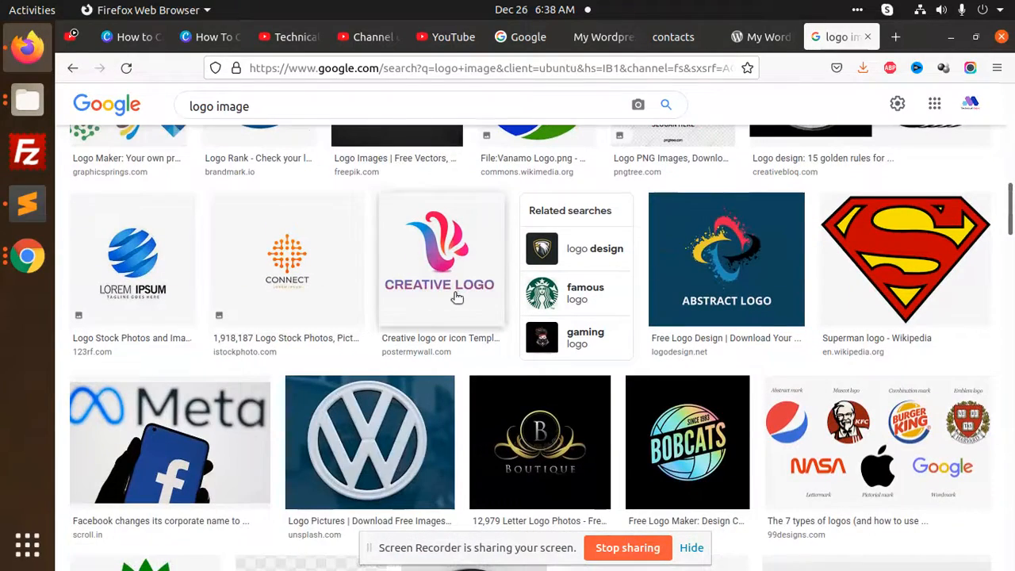
click(133, 257)
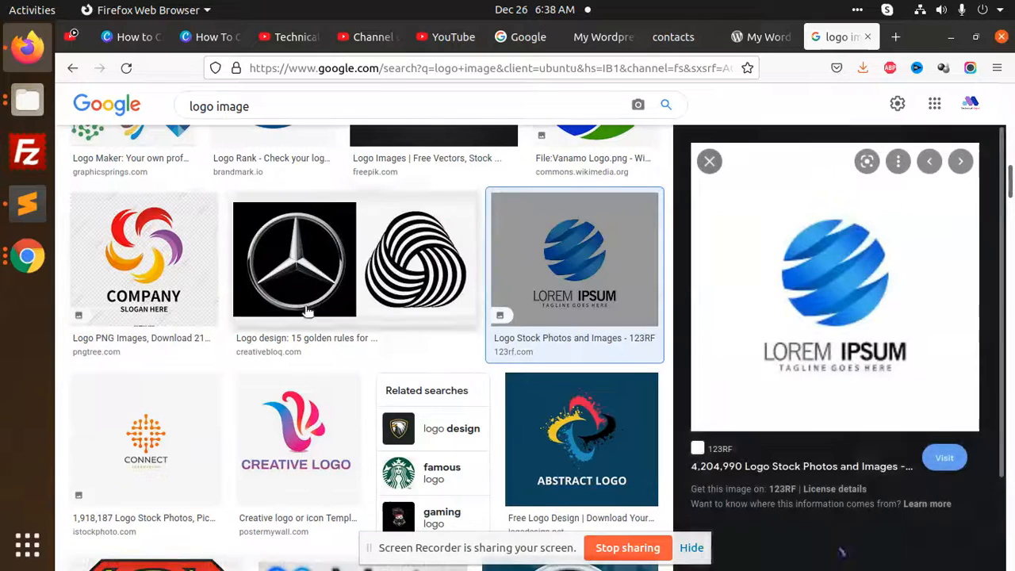
scroll(down, 3)
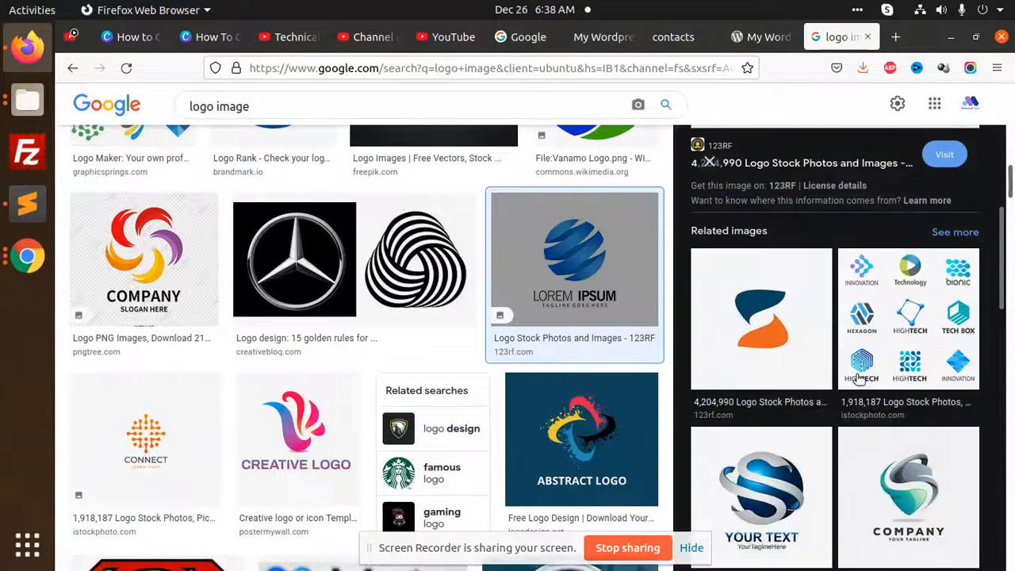
click(907, 491)
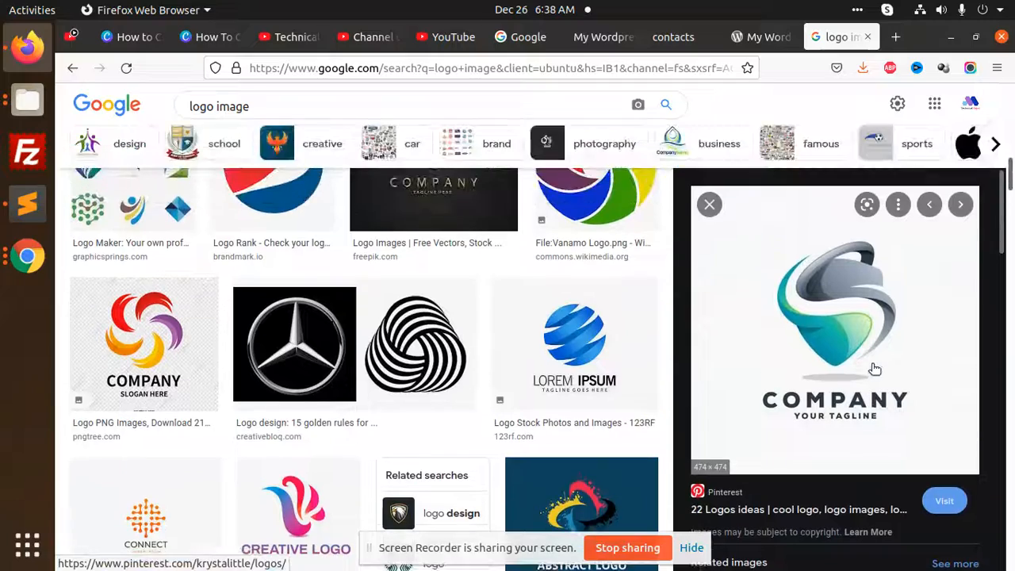
scroll(down, 3)
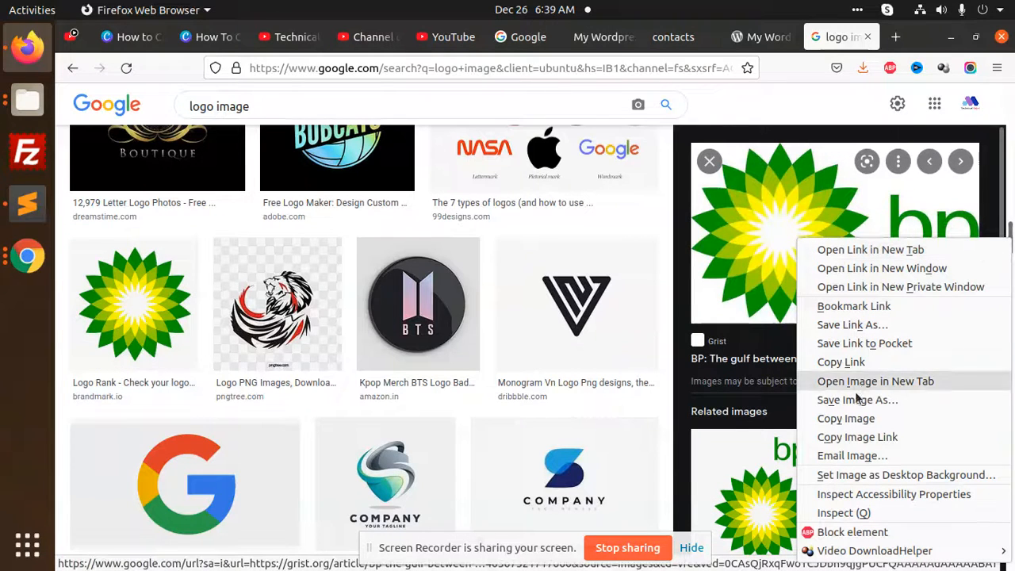
Try the bp logo, dismiss its webp save dialog, and preview the kettle fire logo.
click(857, 400)
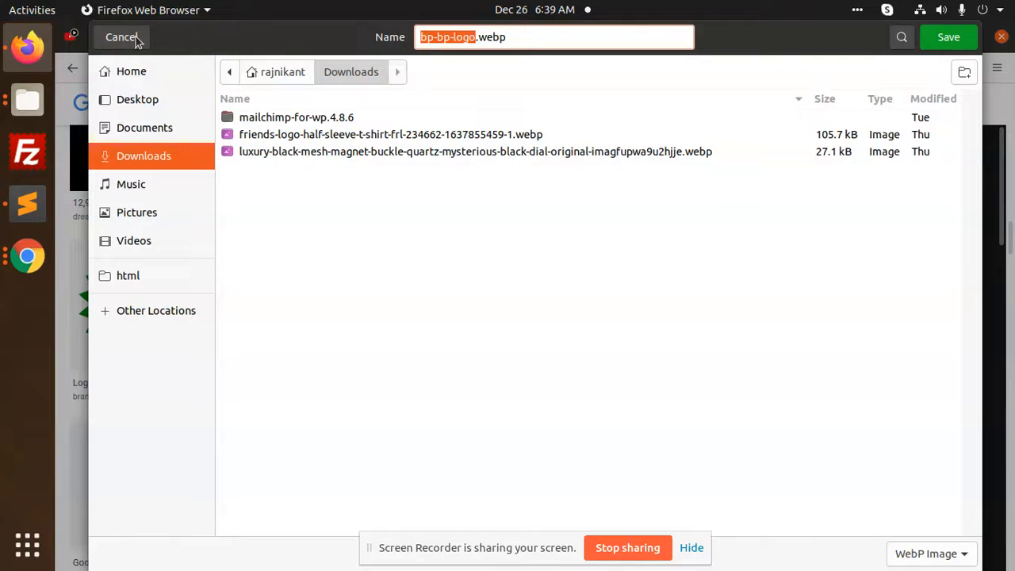
click(121, 36)
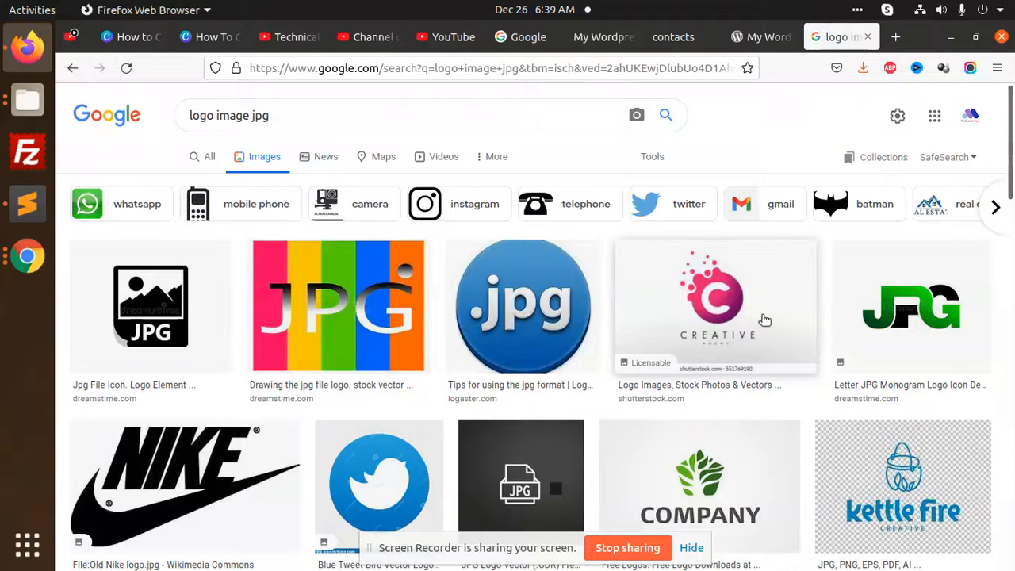
scroll(down, 3)
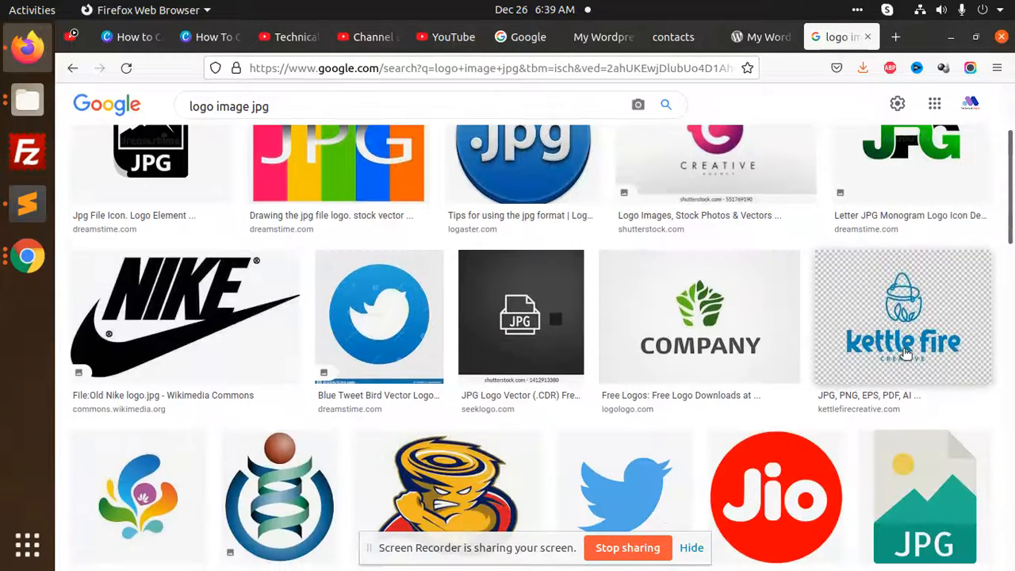
click(903, 316)
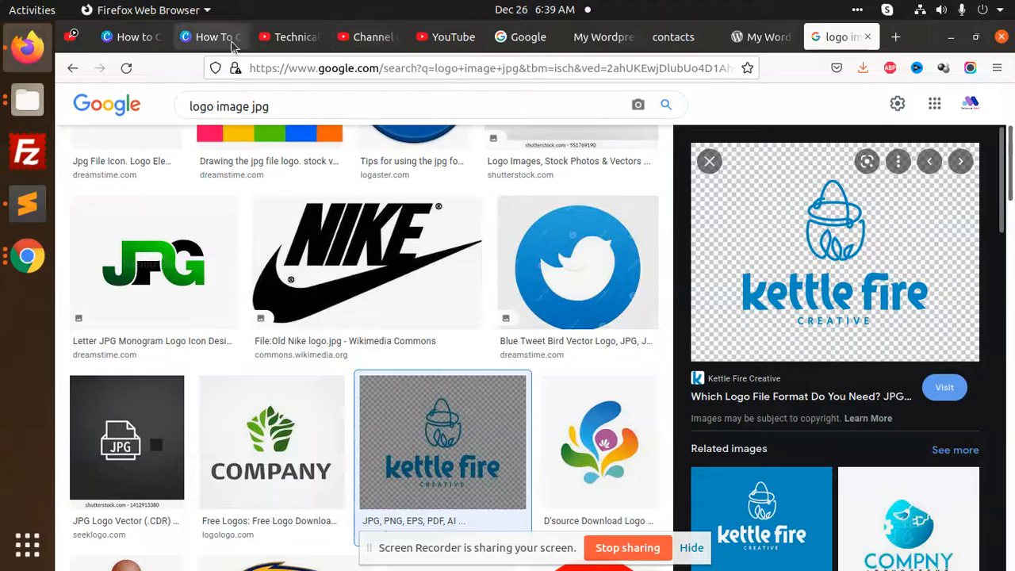
Upload logo.jpeg from Recent files, select it as the login logo and Update the settings.
click(599, 36)
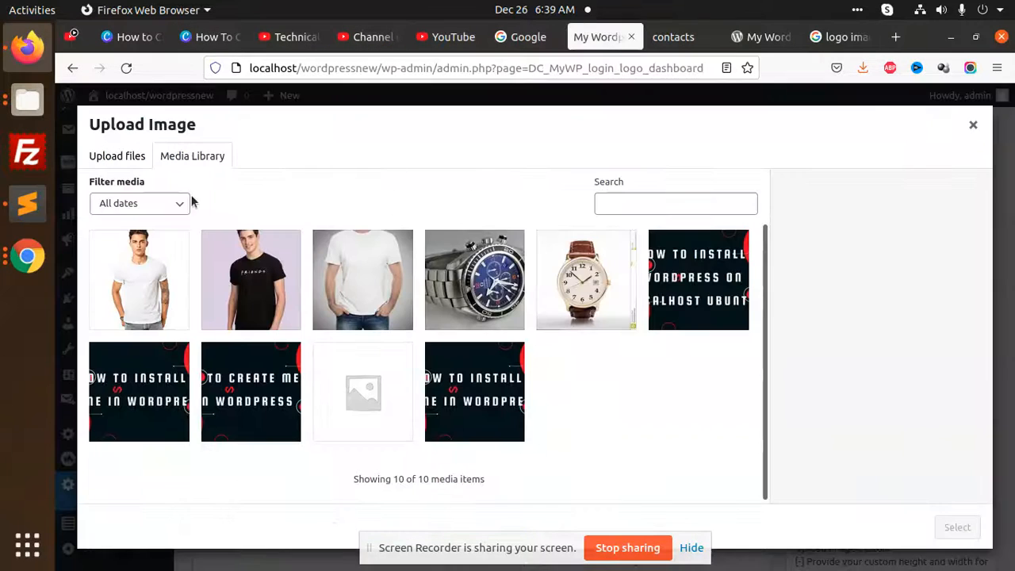
click(118, 155)
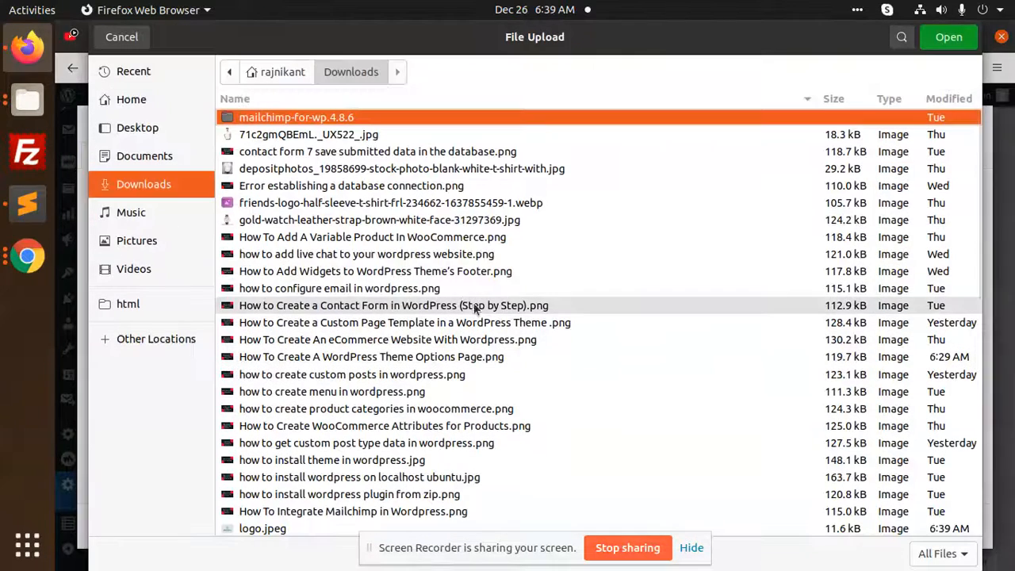
click(134, 70)
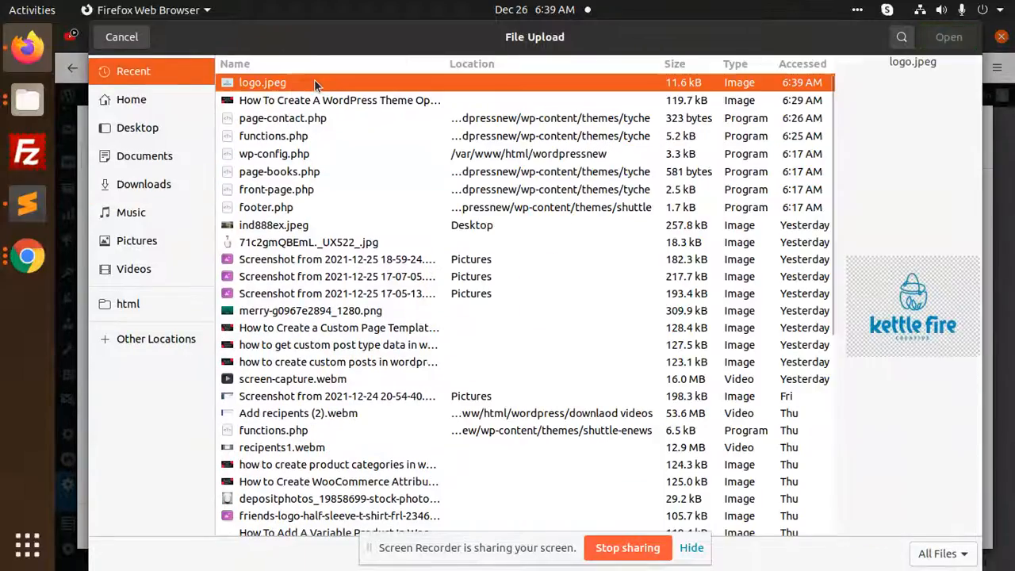
click(948, 37)
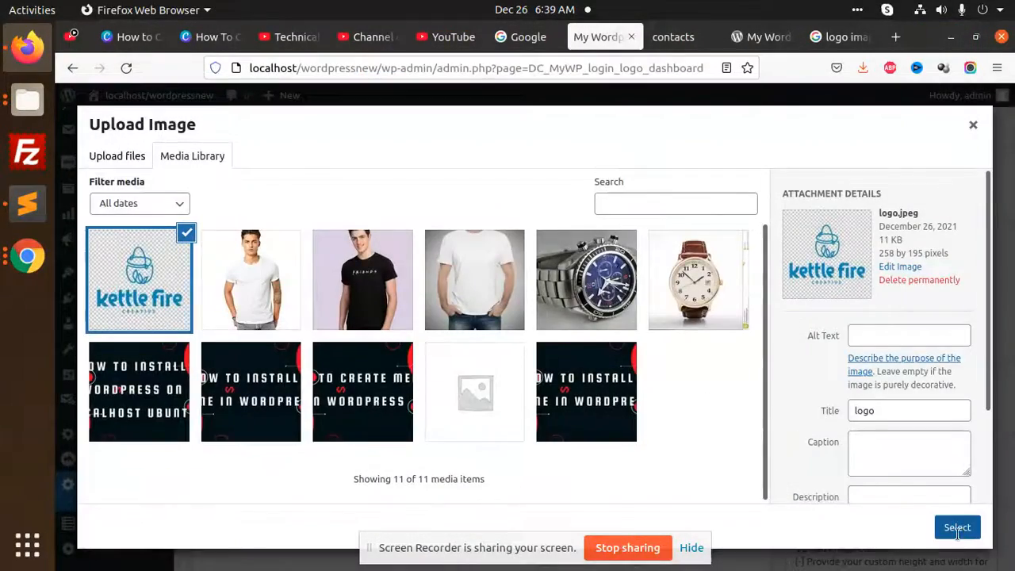
click(956, 527)
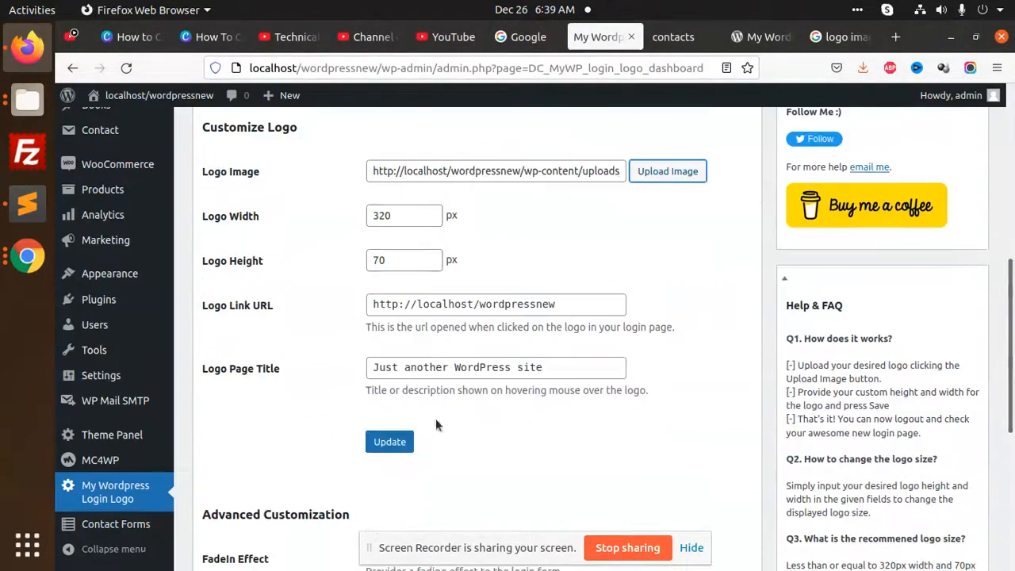
click(390, 441)
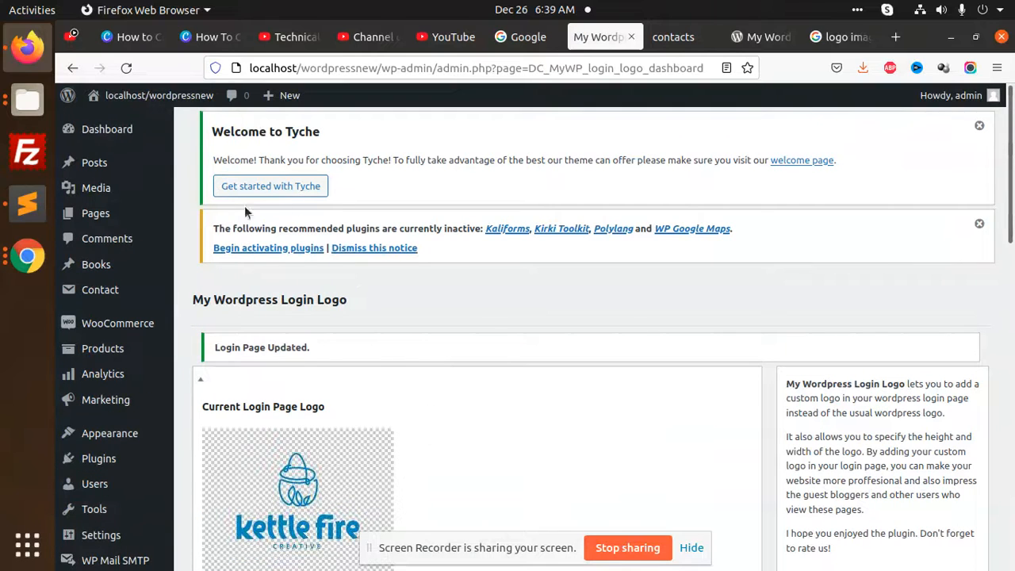
Copy the admin URL and open a new private Firefox window for the login page.
click(952, 95)
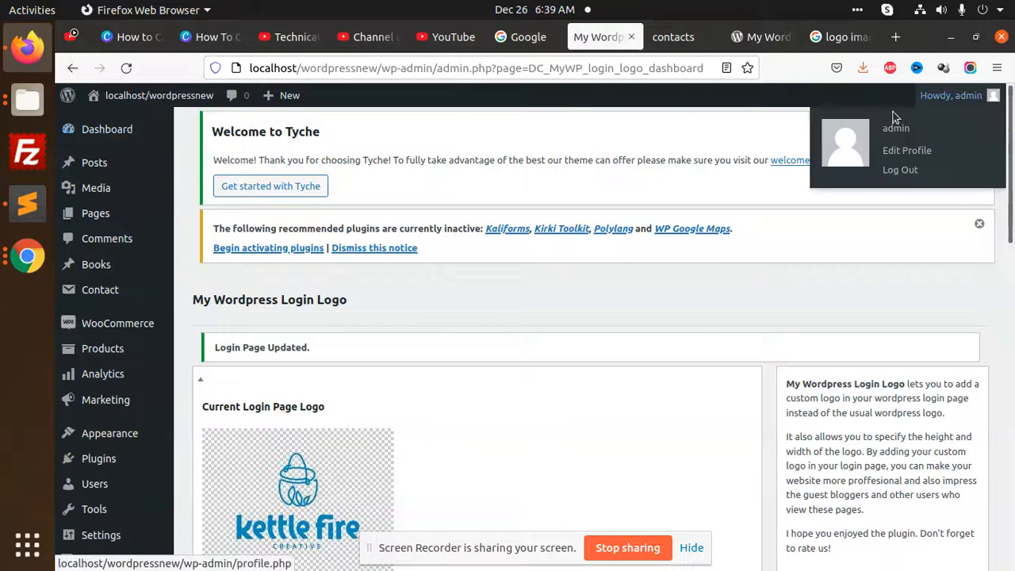
click(476, 66)
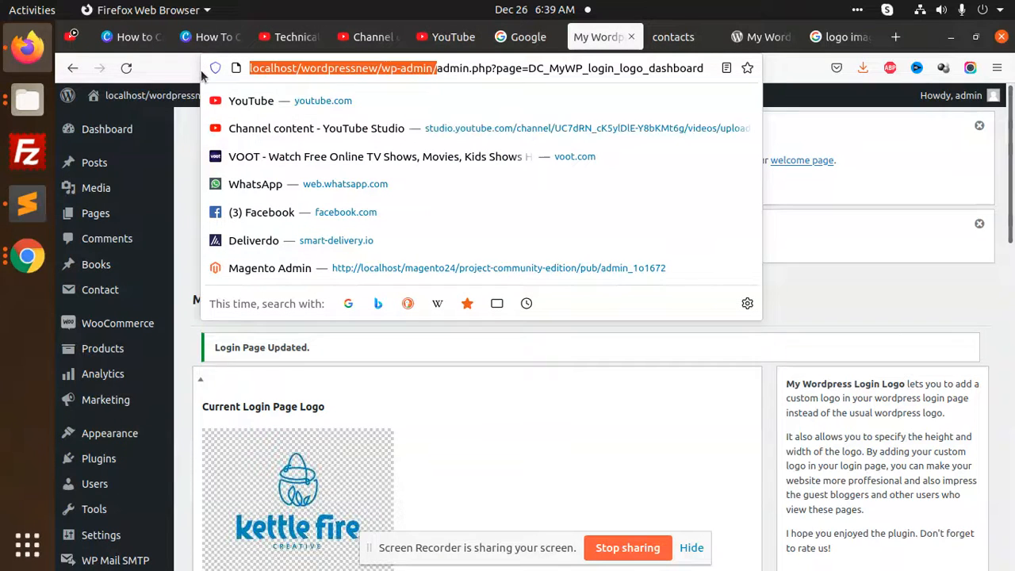
click(996, 66)
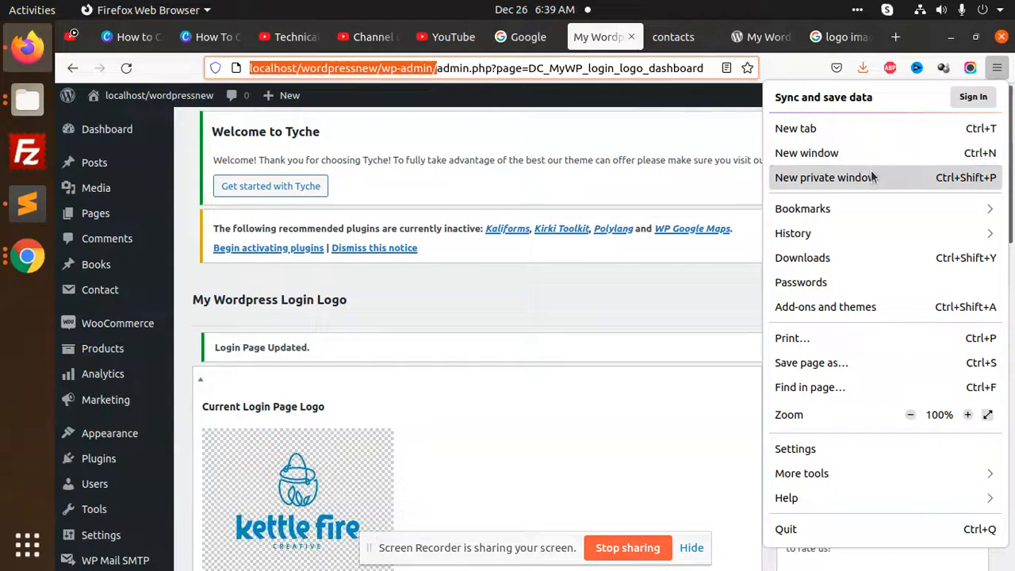
click(825, 178)
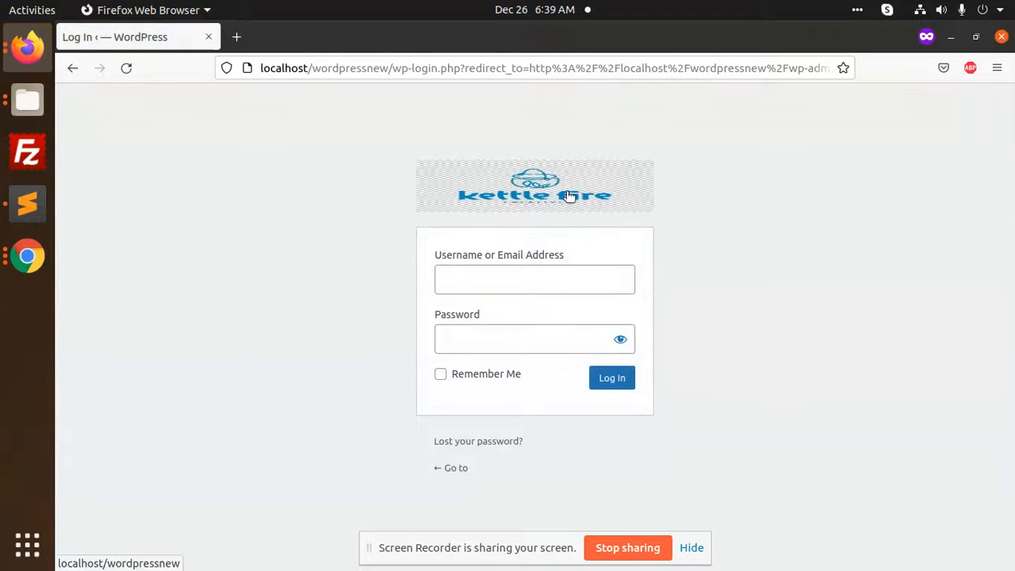
mouse_move(921, 86)
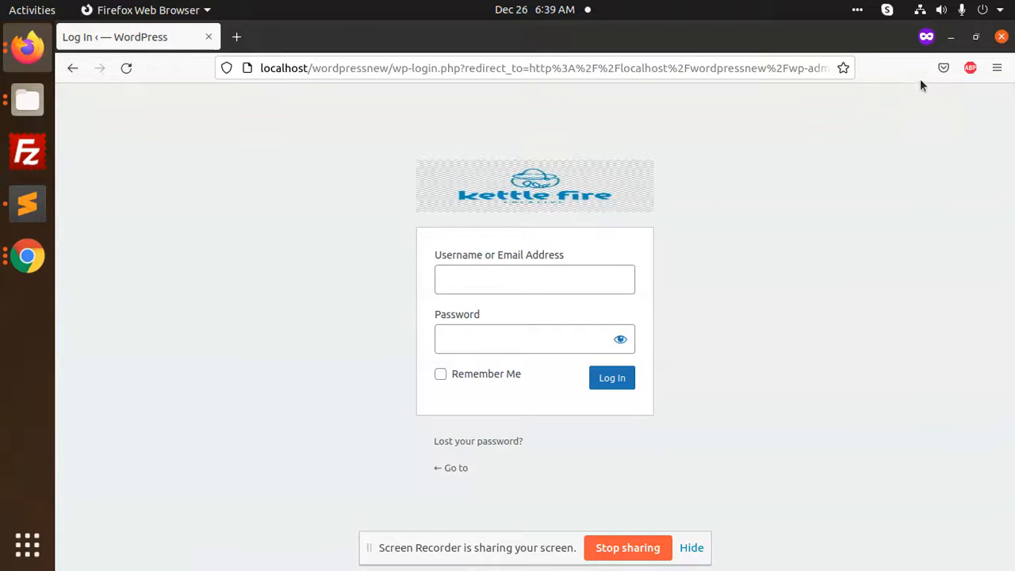
mouse_move(12, 71)
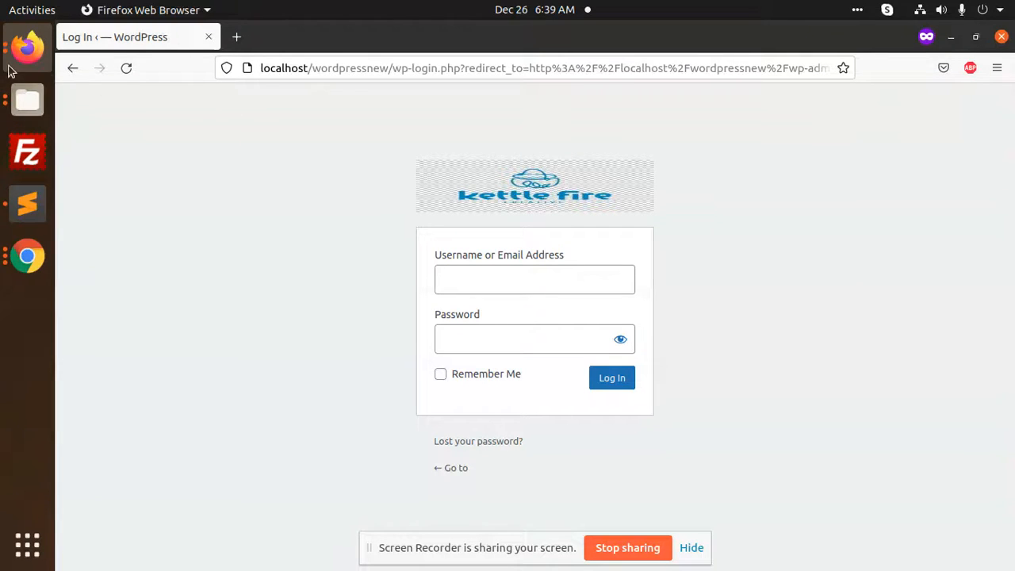
In the logo settings, enter Logo Width 500 and Logo Height 200.
click(612, 378)
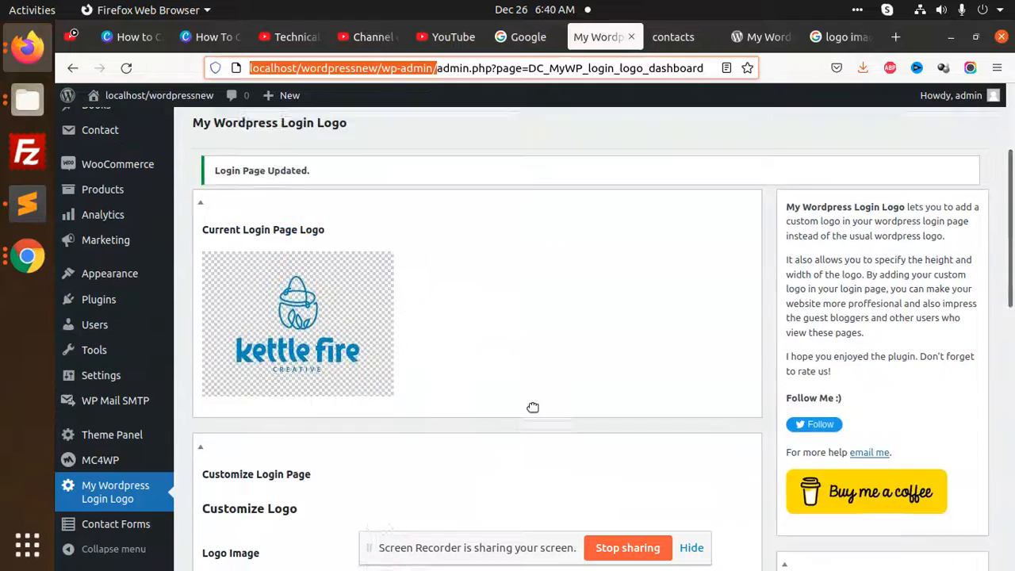
scroll(down, 3)
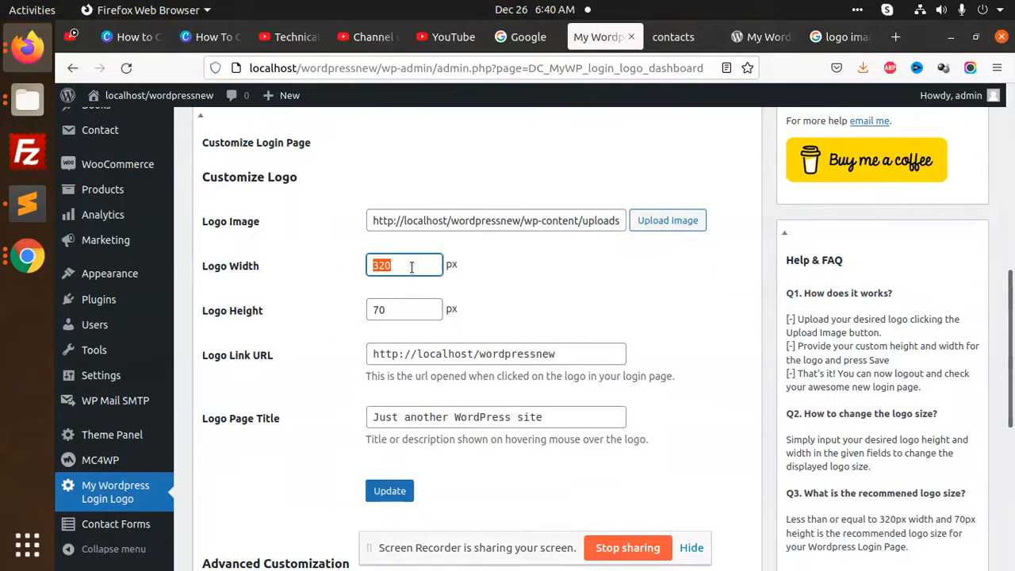
text(500)
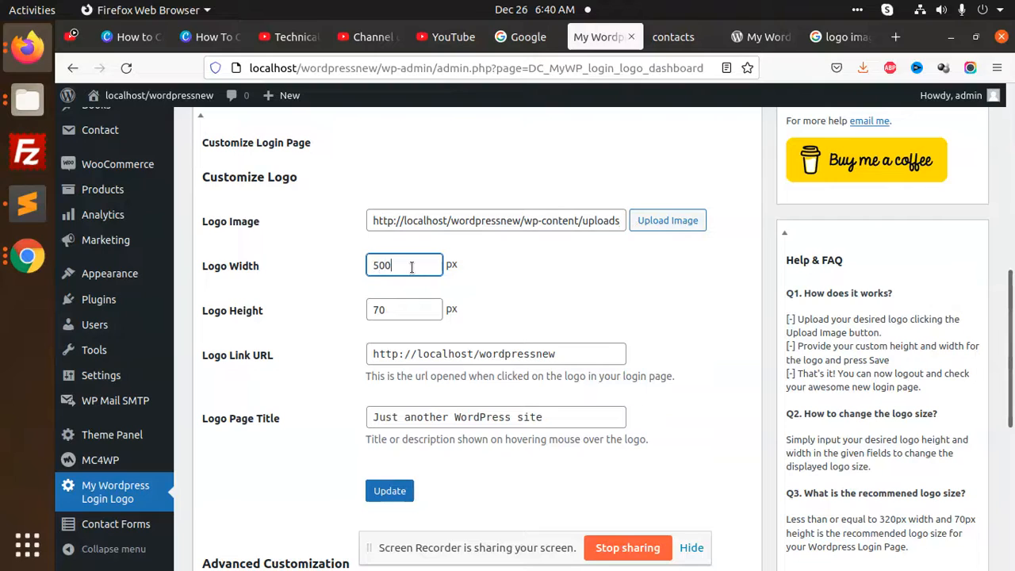
click(404, 309)
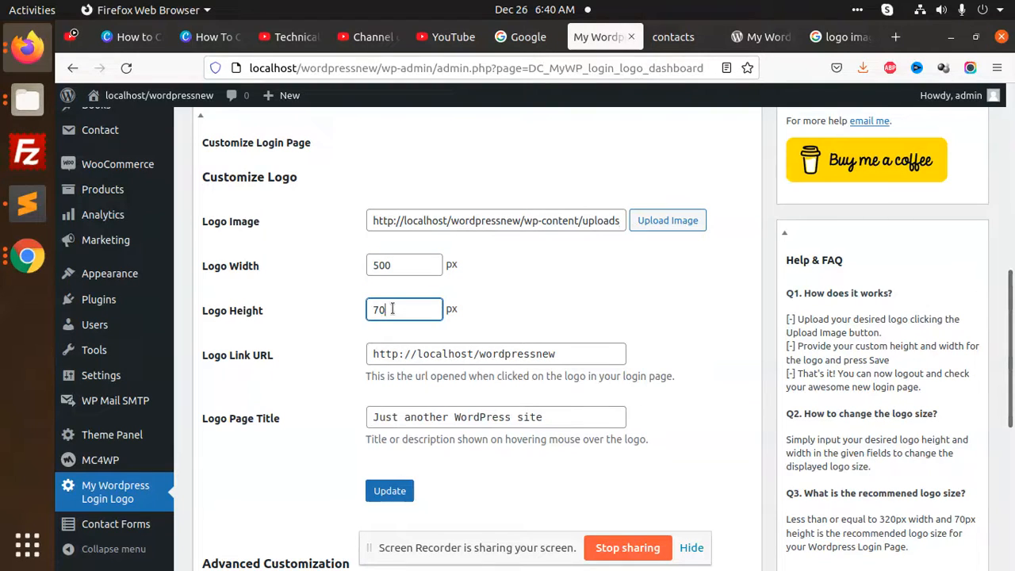
text(200)
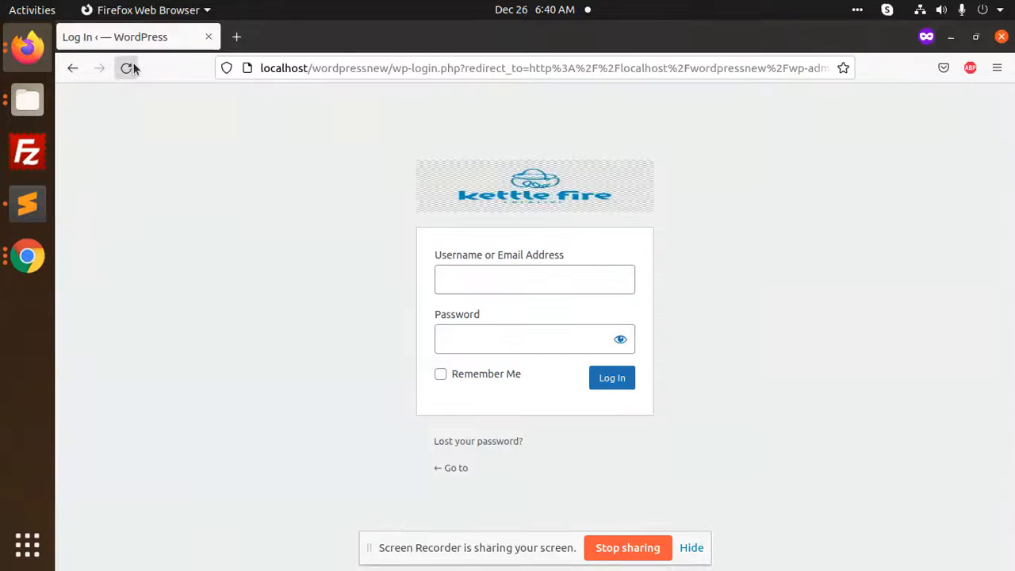
Reload the private-window login page to show the enlarged kettle fire logo.
click(127, 67)
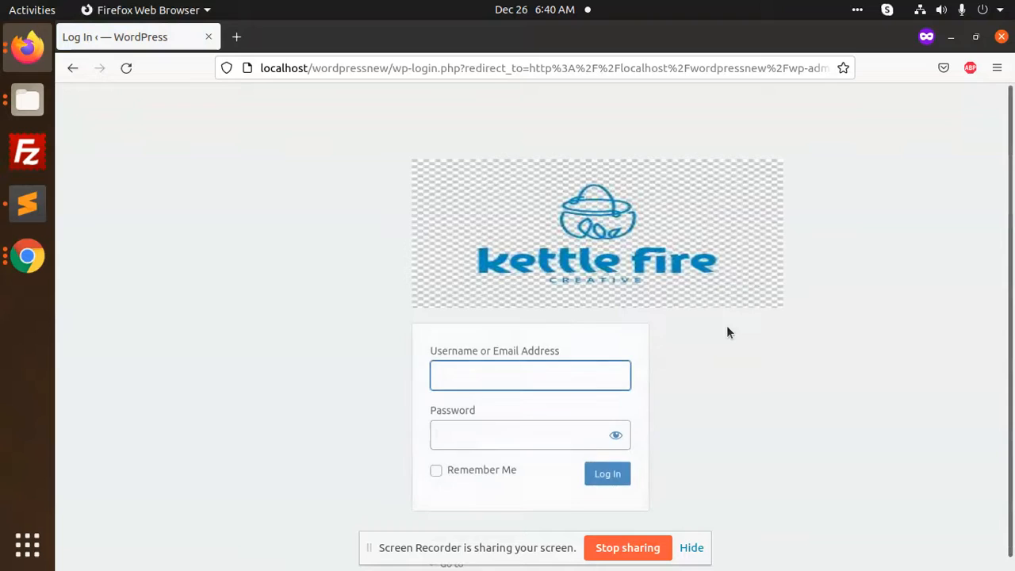
scroll(down, 3)
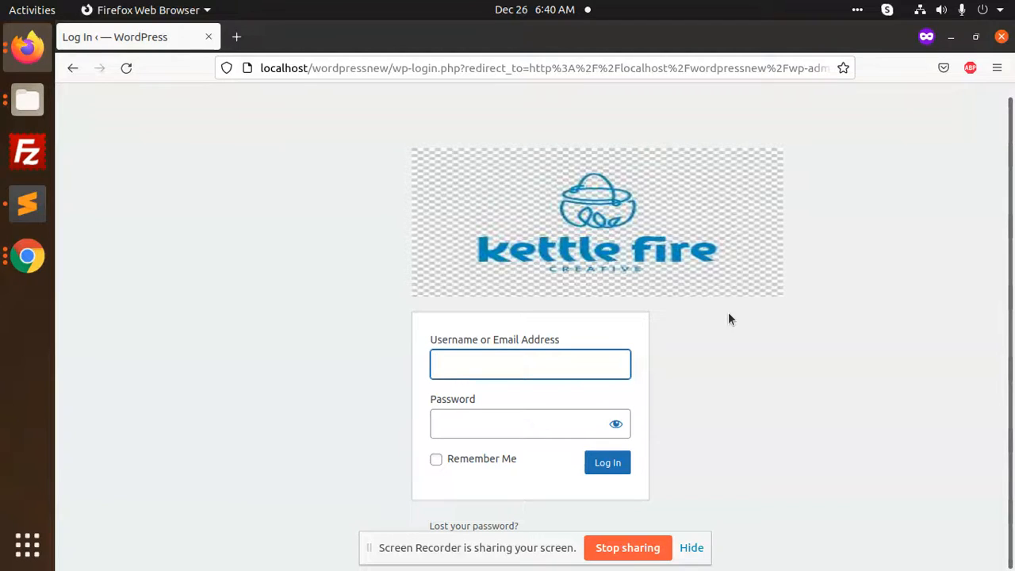
click(530, 363)
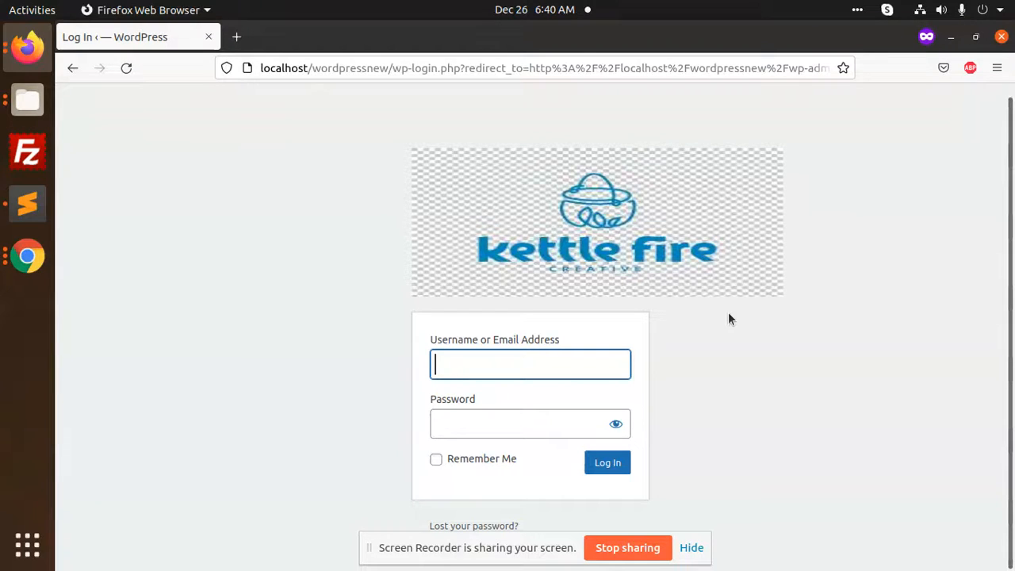
mouse_move(641, 532)
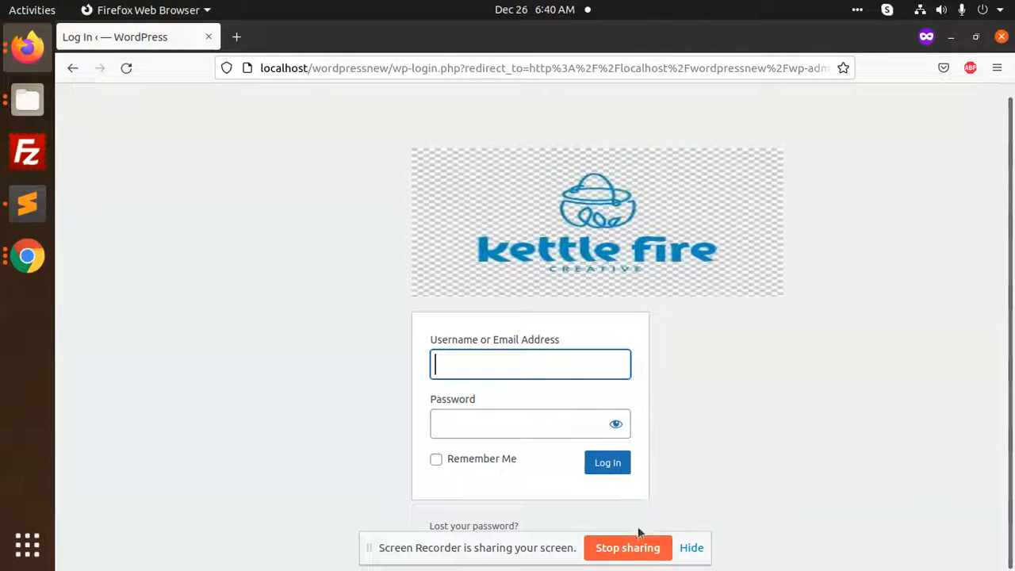